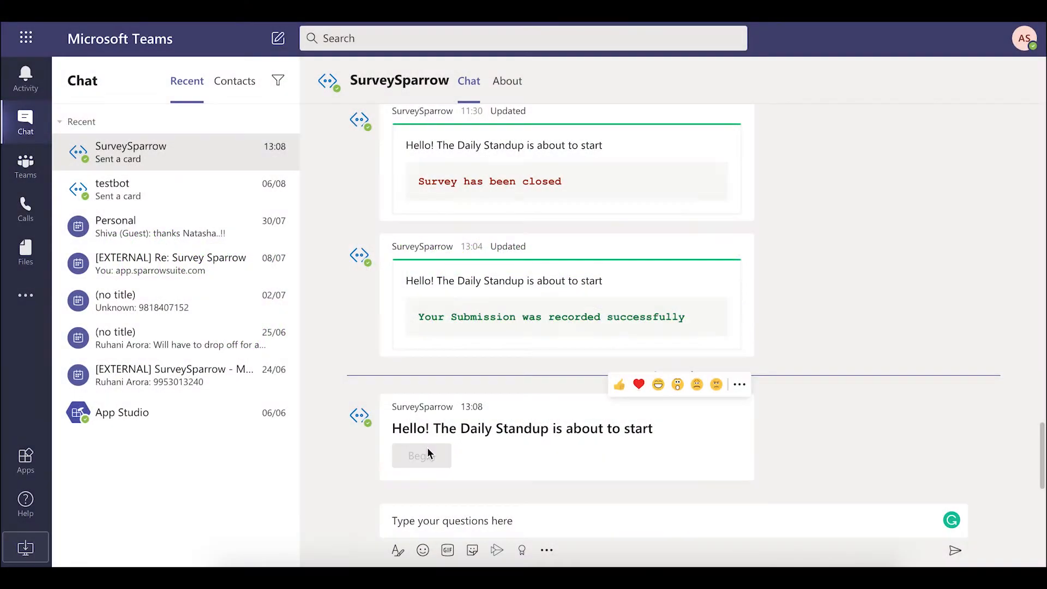
# Begin the Weekly Scrum survey from the chat card, answer 'ABC bug fix' and submit it
pyautogui.click(422, 456)
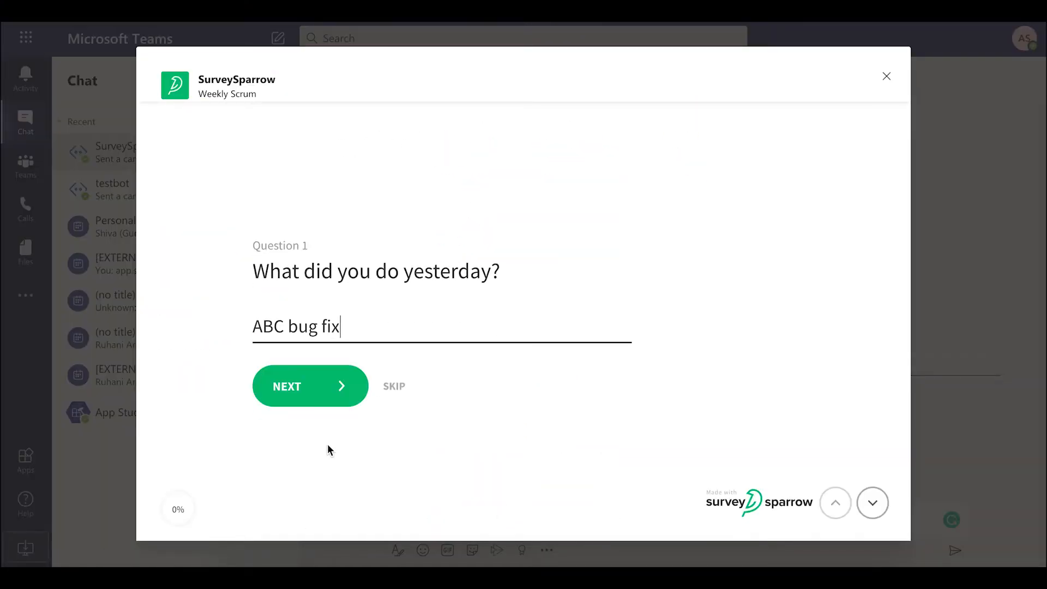
pyautogui.click(310, 386)
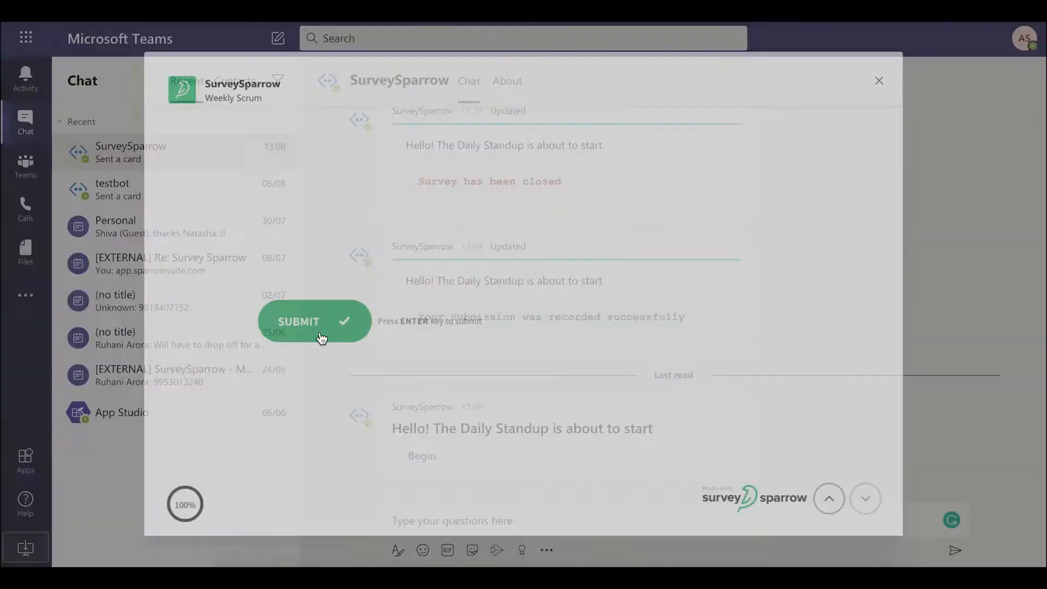
pyautogui.click(314, 321)
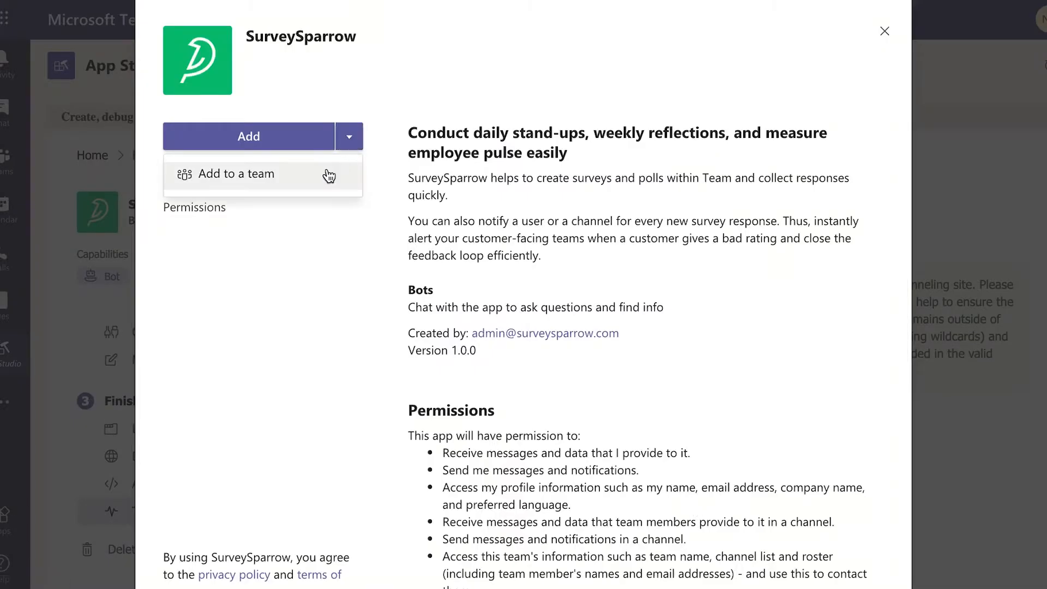
# Add SurveySparrow to MyOrganization's General channel as a bot and sign in to SurveySparrow
pyautogui.click(236, 174)
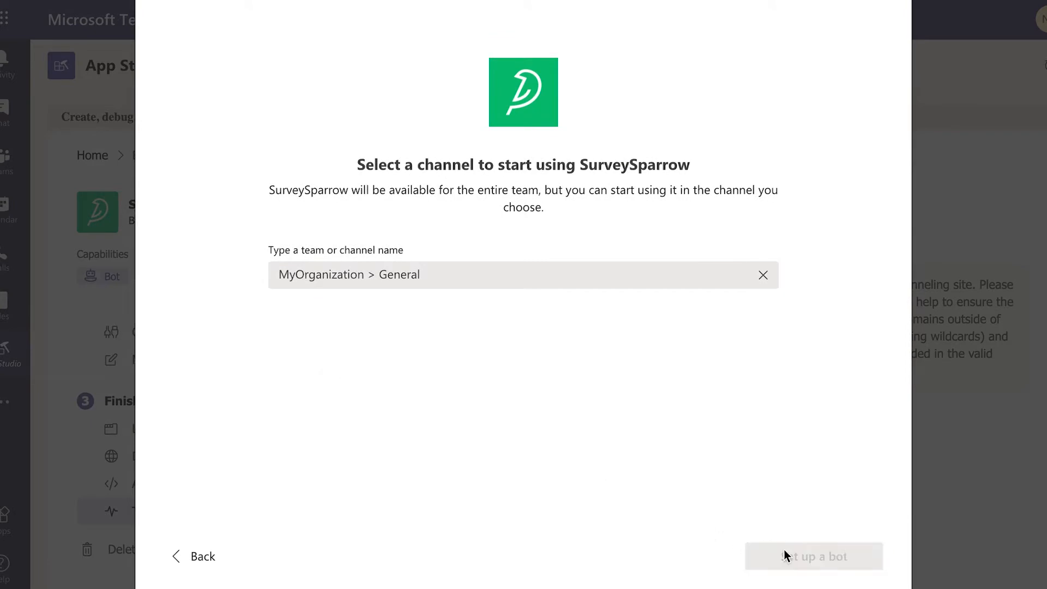
pyautogui.click(814, 557)
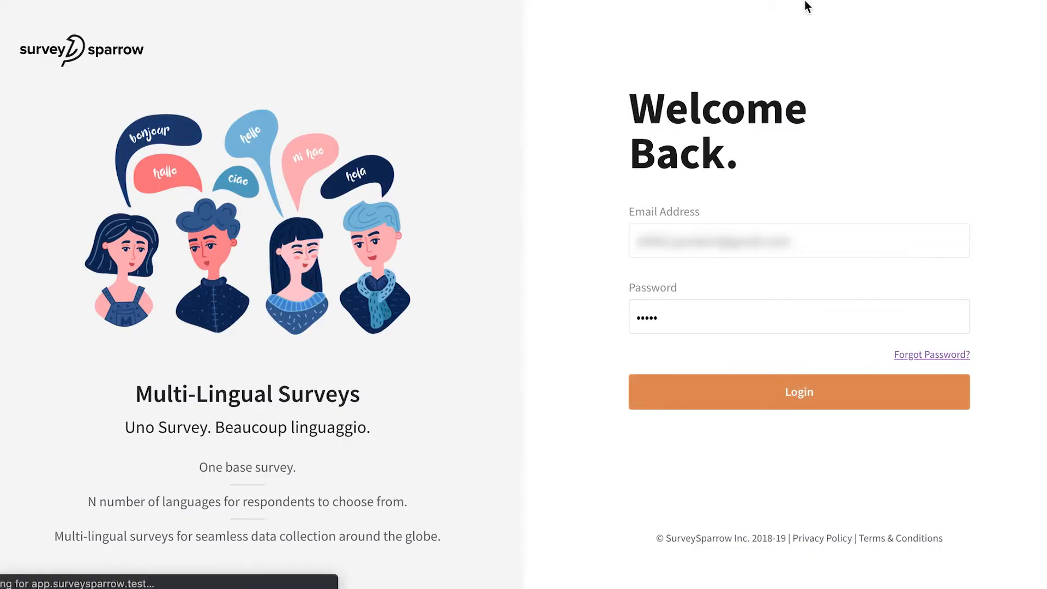
pyautogui.click(798, 392)
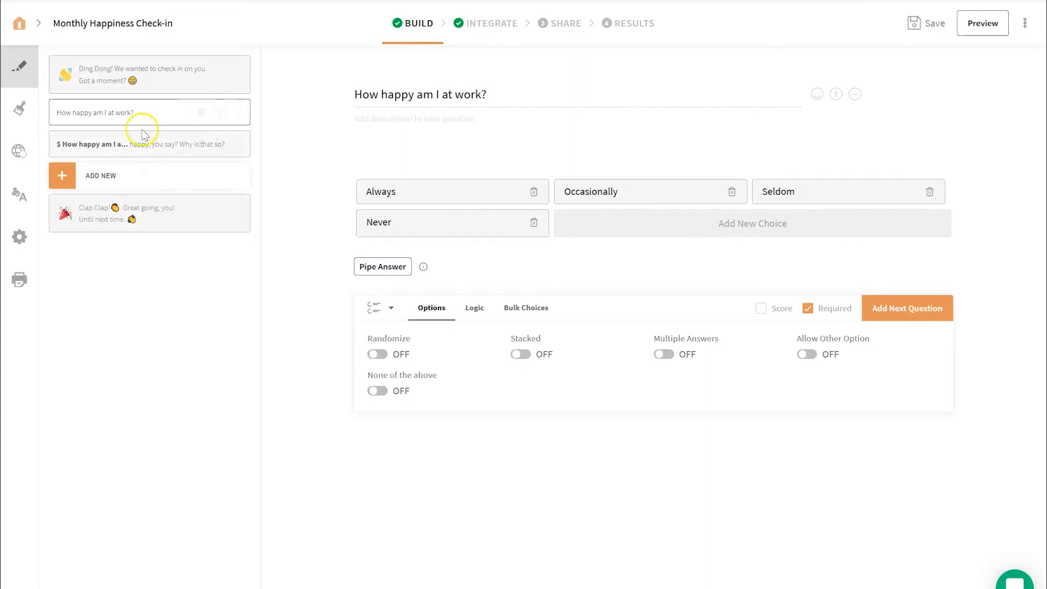
# Share the survey to HR Department in Teams, send results to Admin SurveySparrow and start a custom message
pyautogui.click(567, 23)
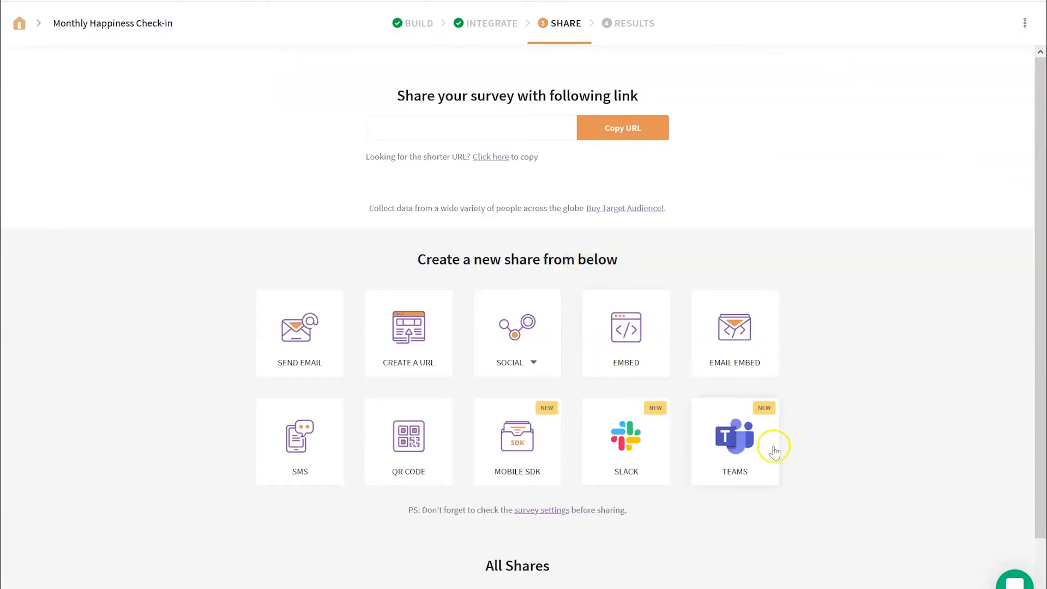
pyautogui.click(735, 441)
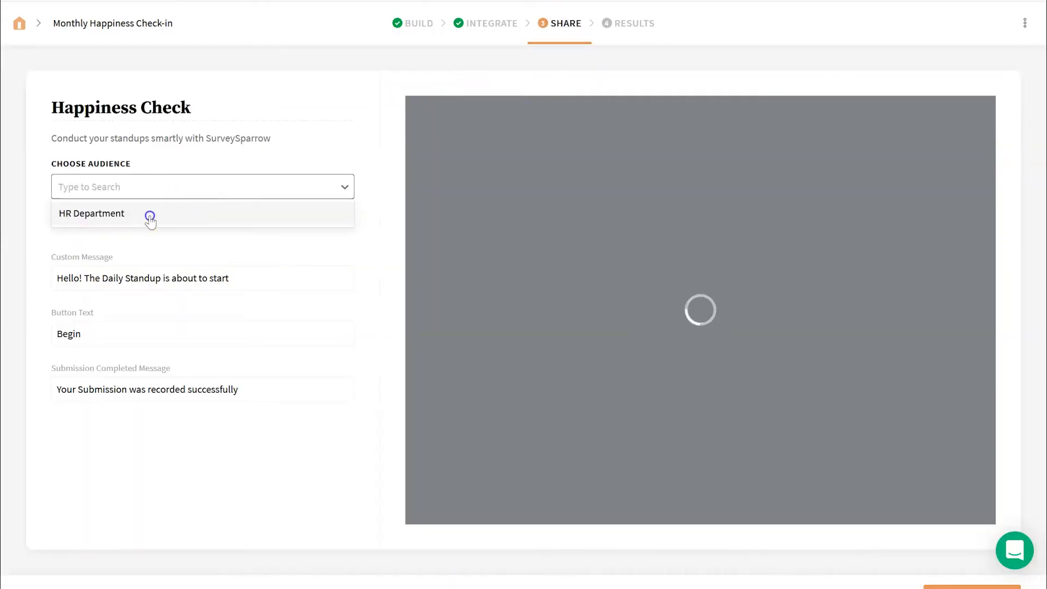
pyautogui.click(91, 213)
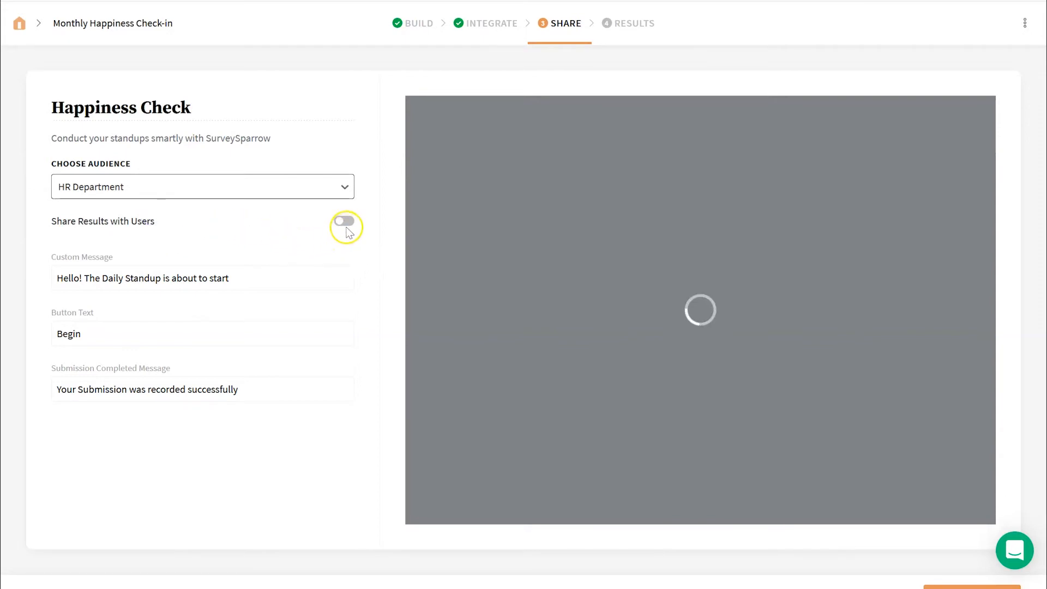
pyautogui.click(344, 222)
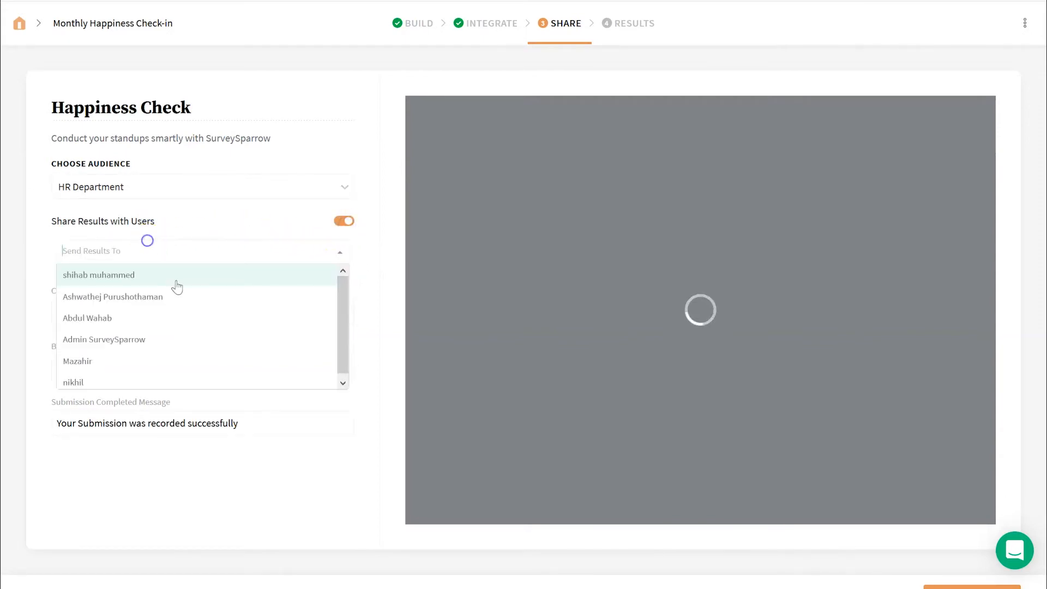
pyautogui.write('ad')
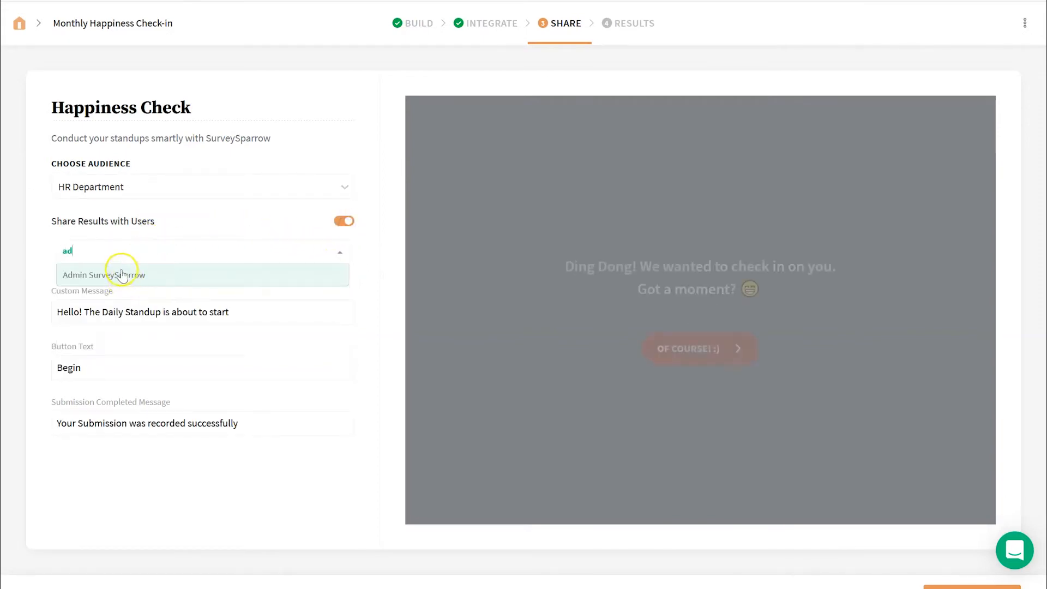
pyautogui.click(103, 275)
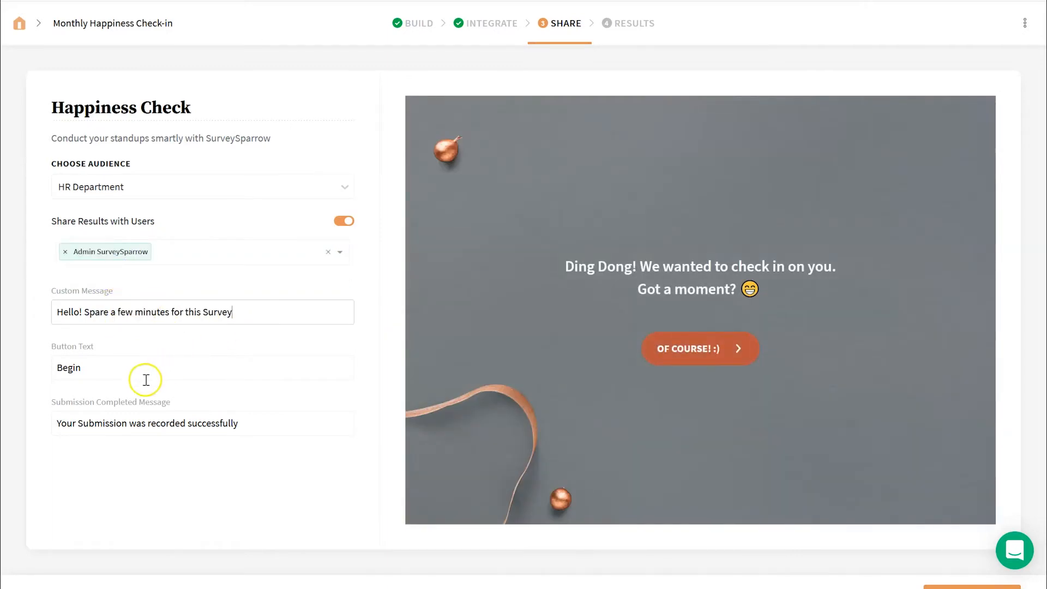
pyautogui.write('Sta')
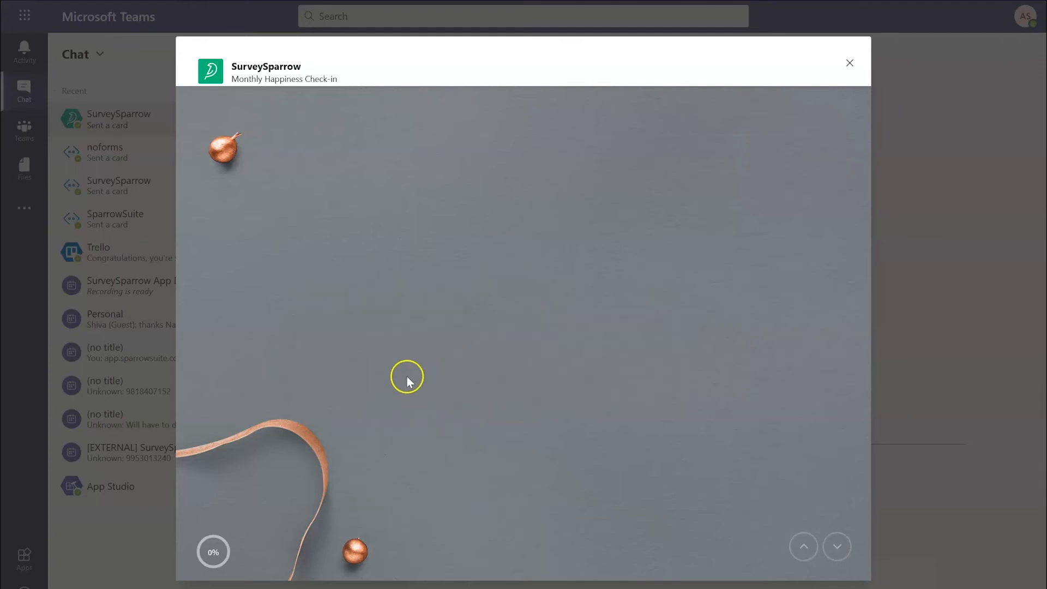
# Take the check-in in Teams and save notifications posting to HR Department's General channel
pyautogui.click(850, 63)
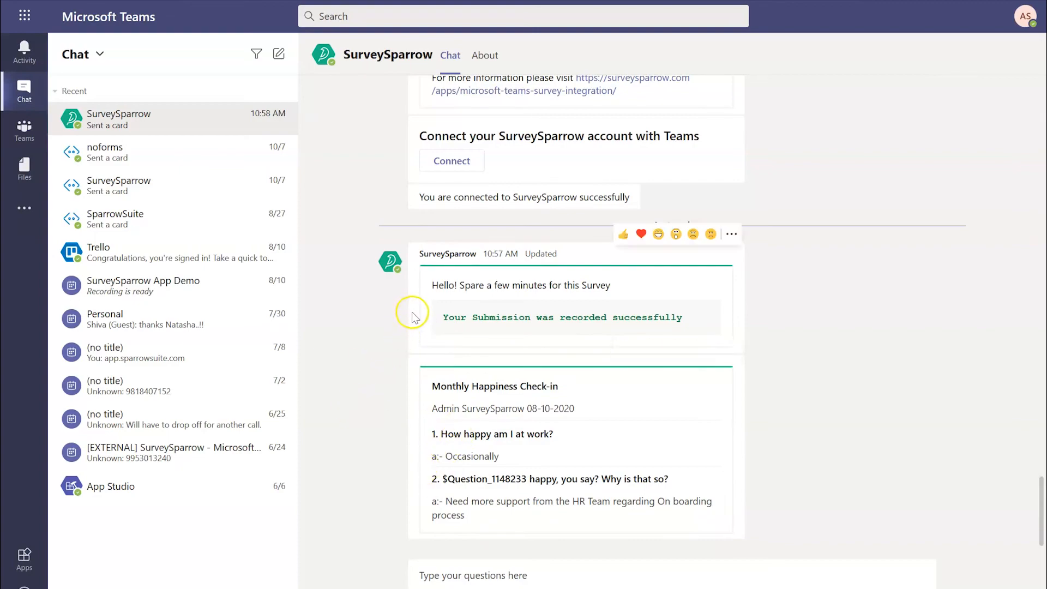
pyautogui.click(646, 227)
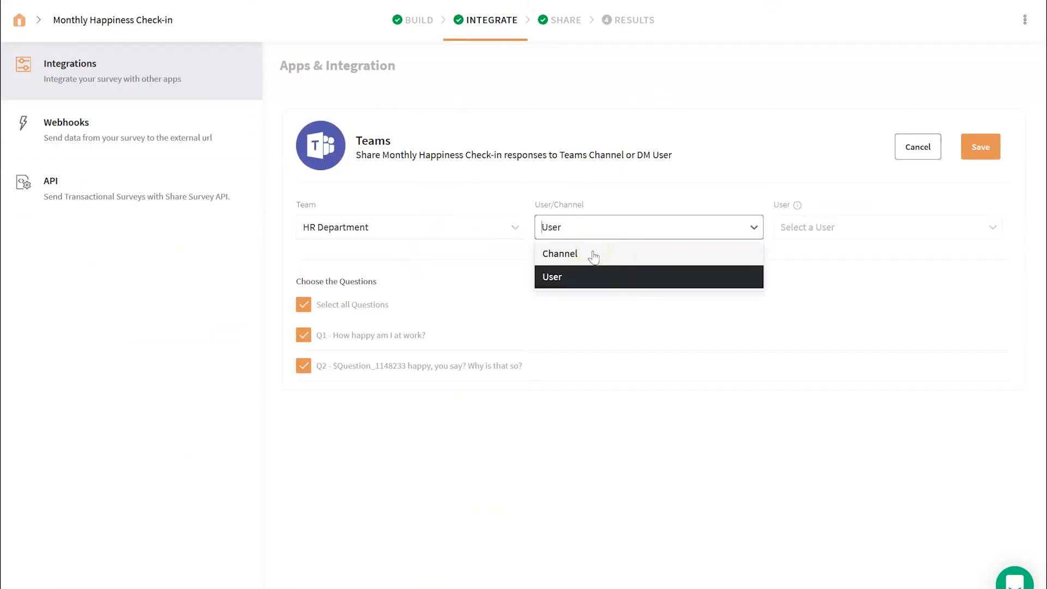
pyautogui.click(560, 253)
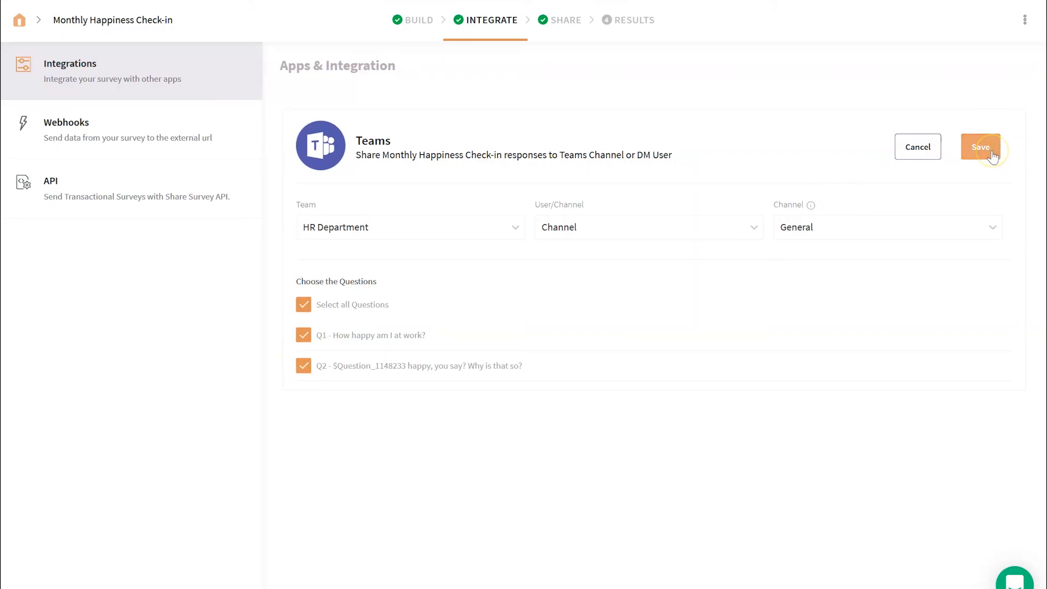
pyautogui.click(980, 147)
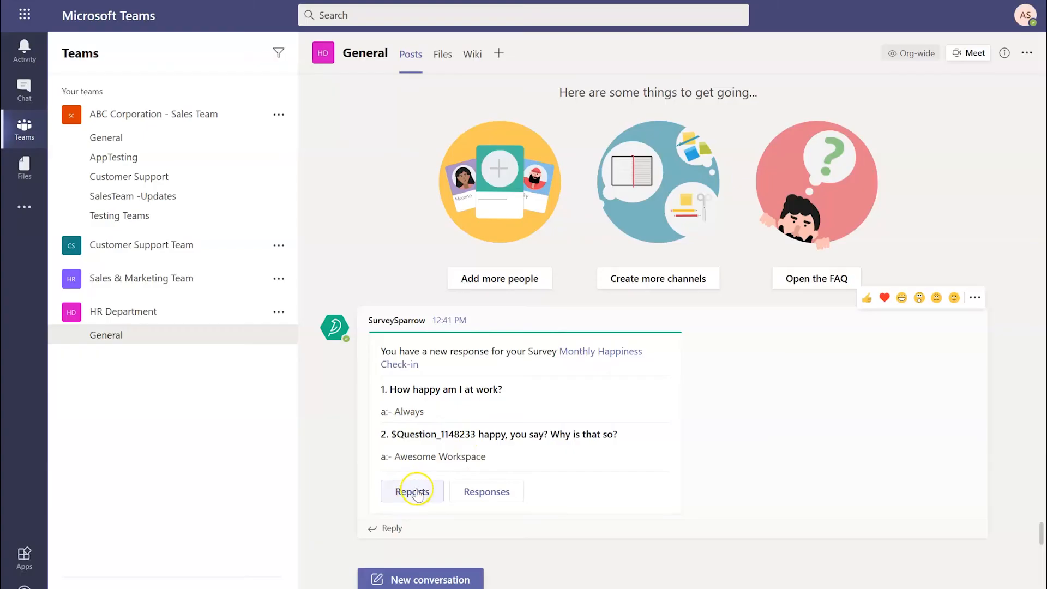
# View the Default Report showing both responses, Always and Occasionally, with the text answers
pyautogui.click(412, 492)
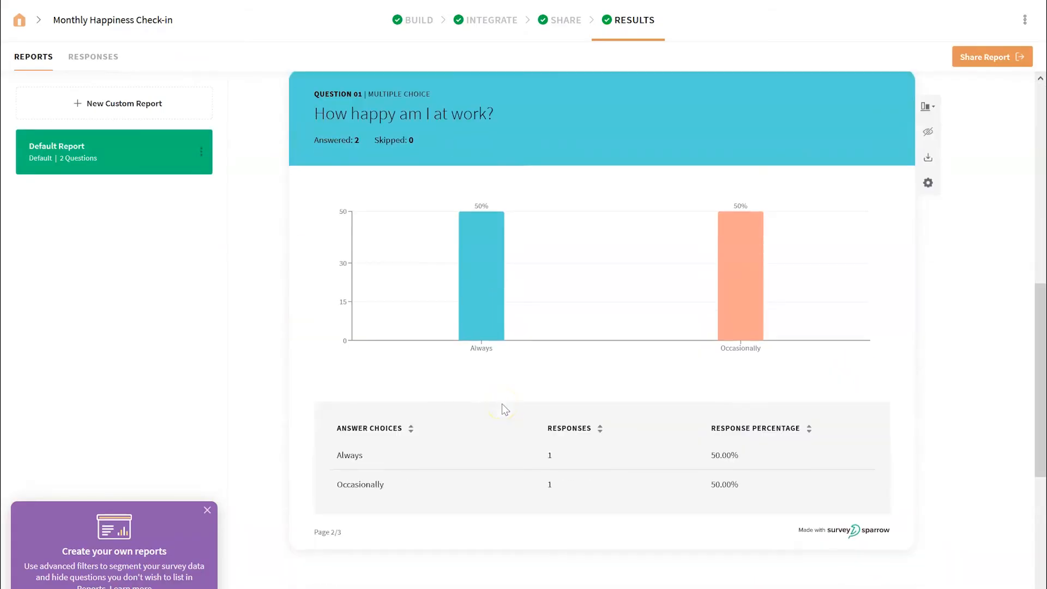
pyautogui.scroll(-3)
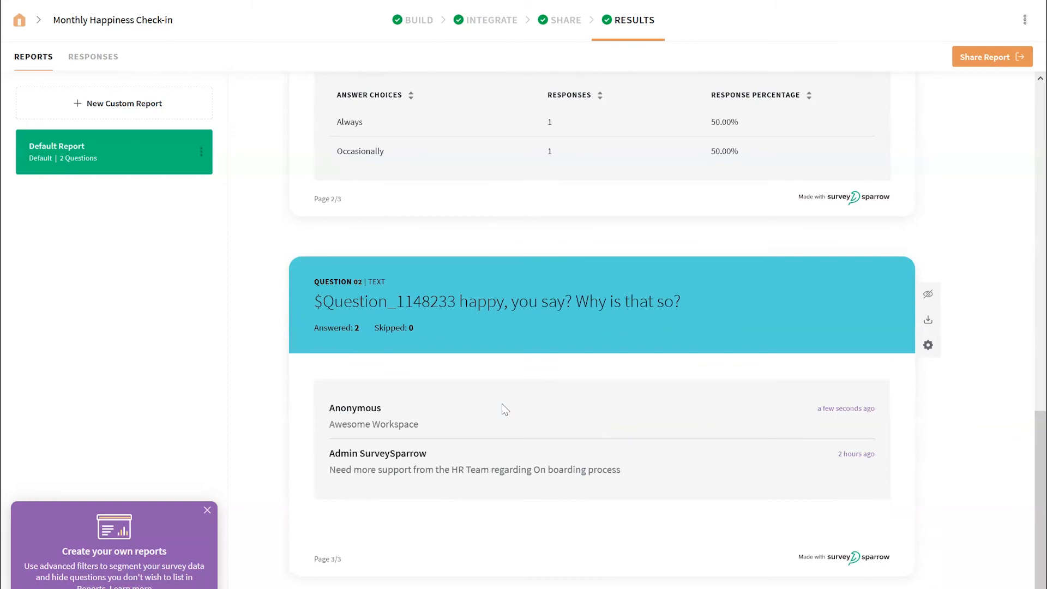